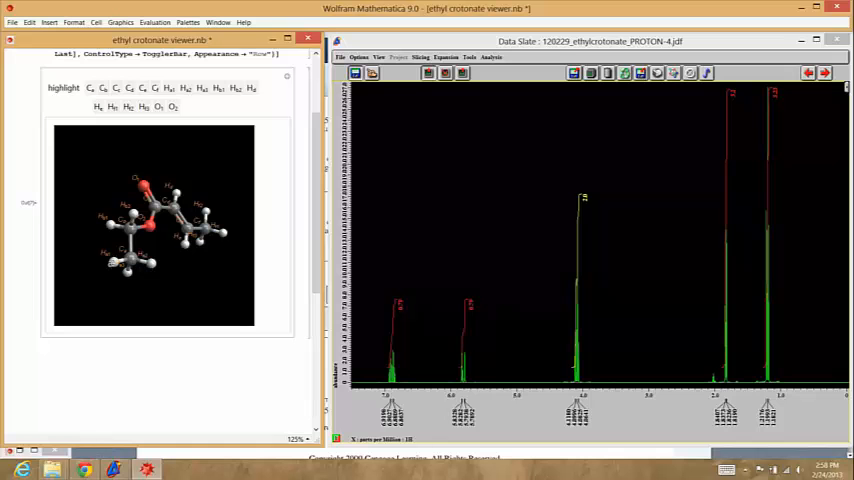
mouse_move(112, 264)
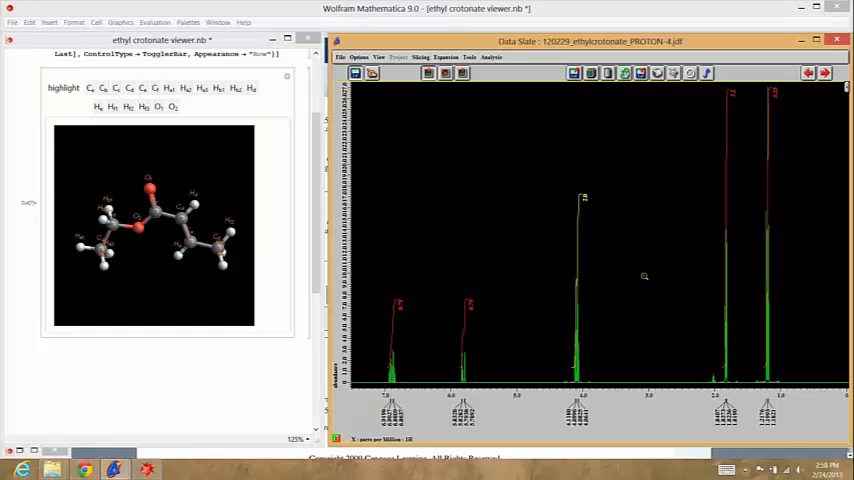
mouse_move(624, 278)
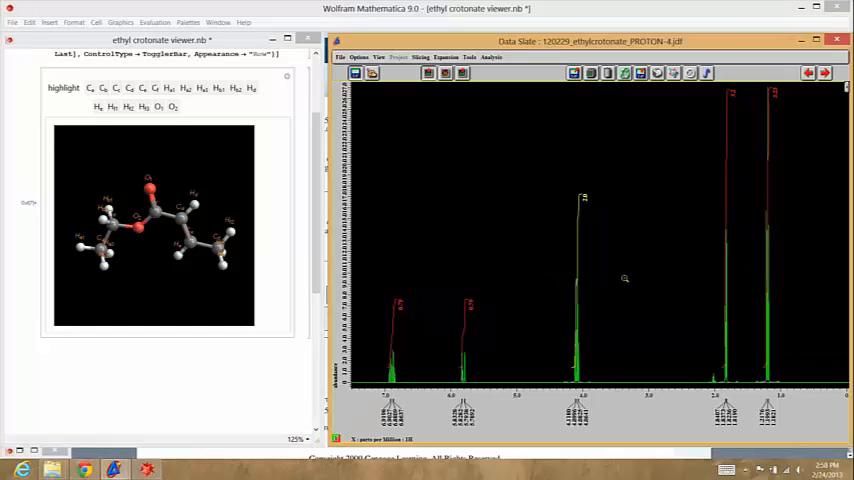
mouse_move(720, 252)
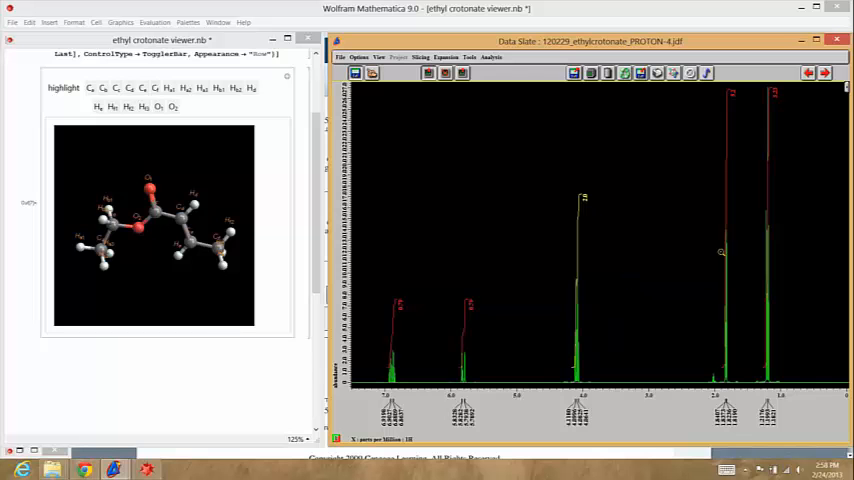
mouse_move(252, 268)
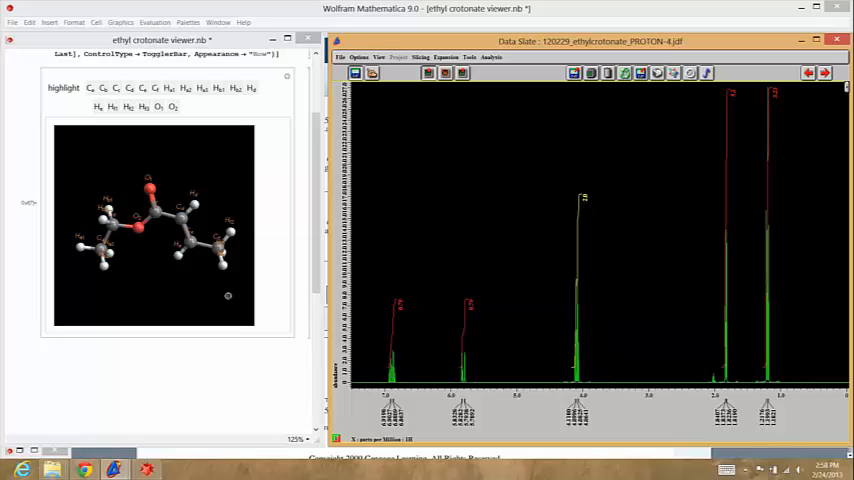
mouse_move(432, 306)
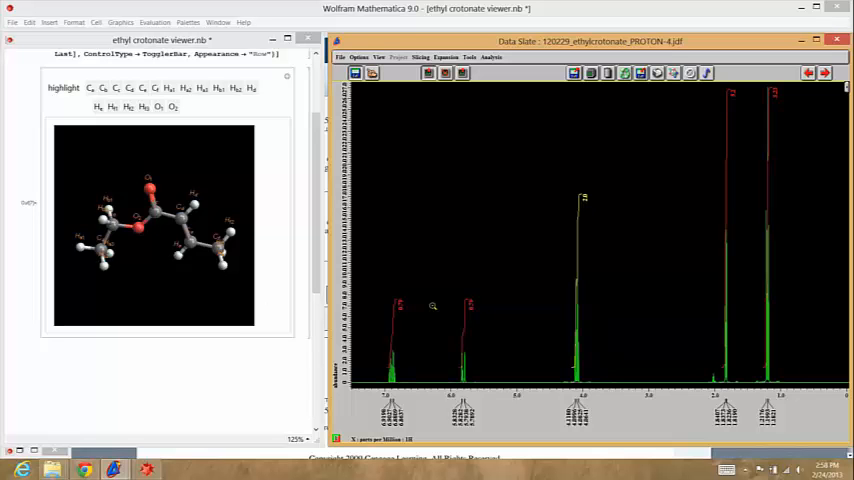
mouse_move(436, 300)
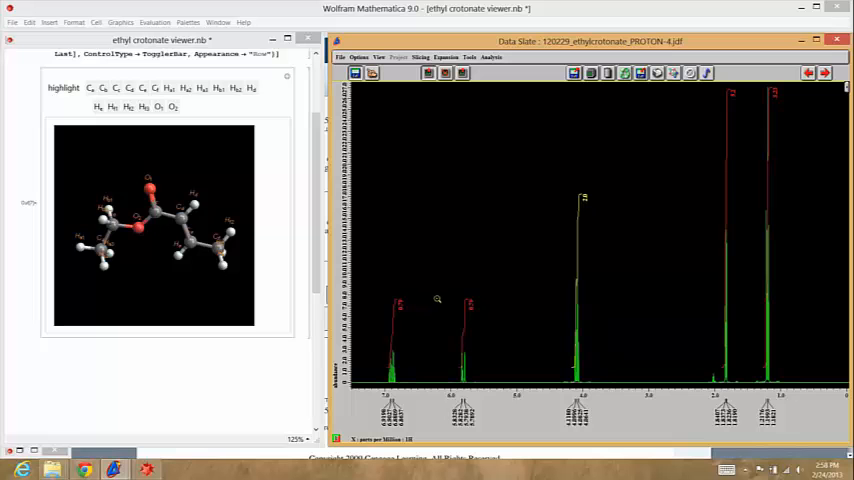
mouse_move(764, 304)
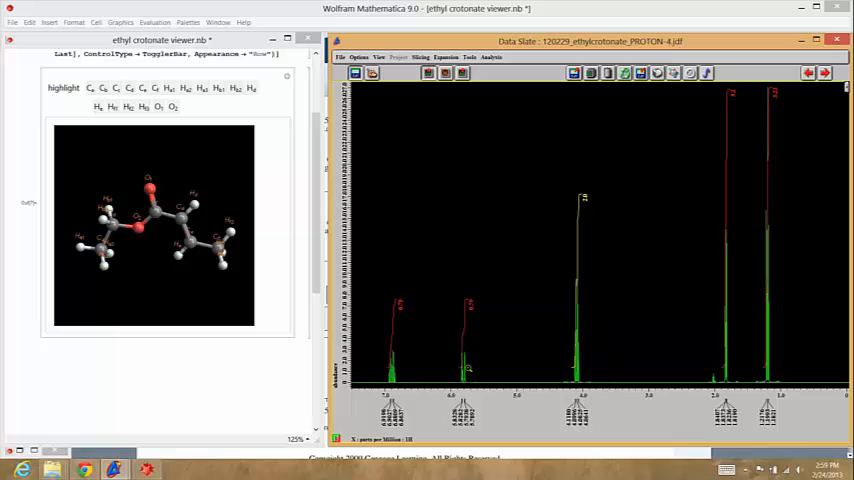
mouse_move(776, 258)
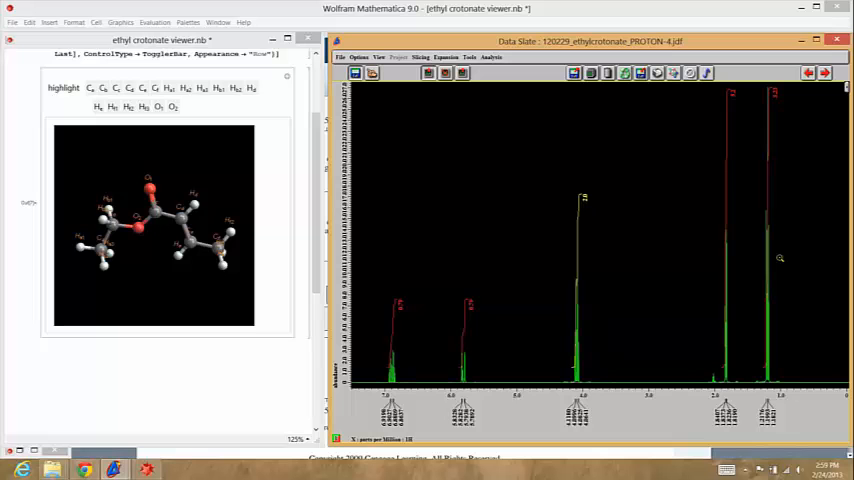
mouse_move(684, 172)
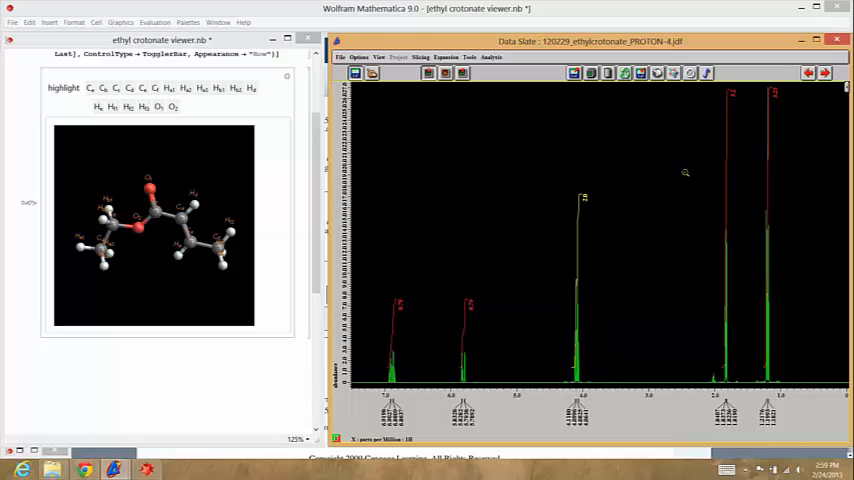
mouse_move(580, 266)
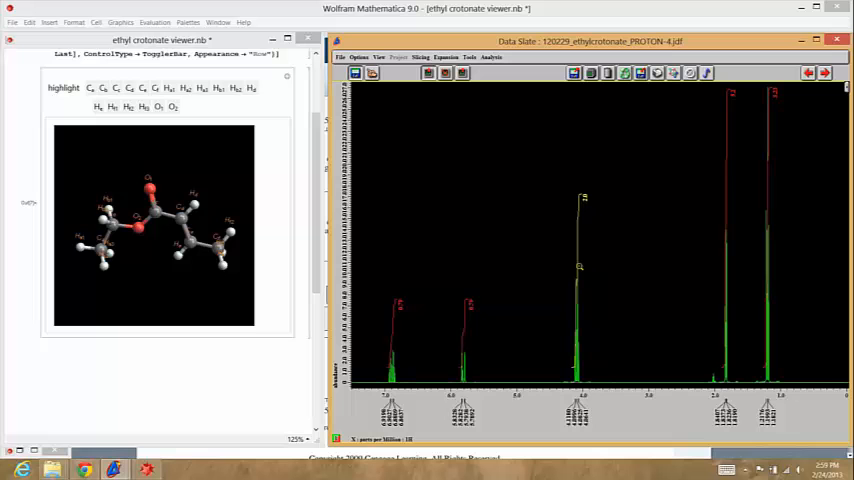
mouse_move(776, 174)
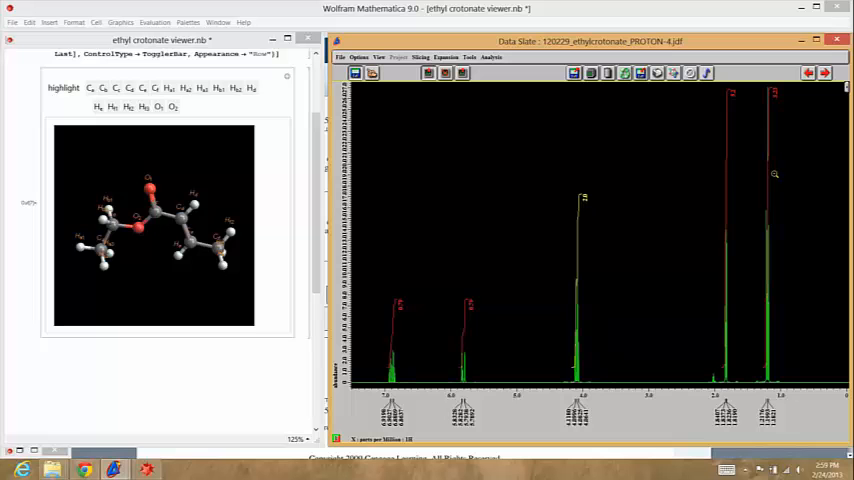
mouse_move(732, 256)
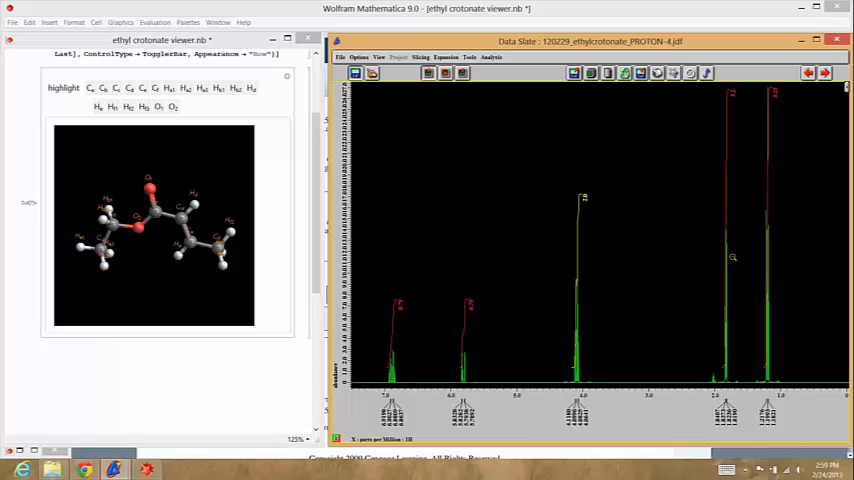
mouse_move(718, 238)
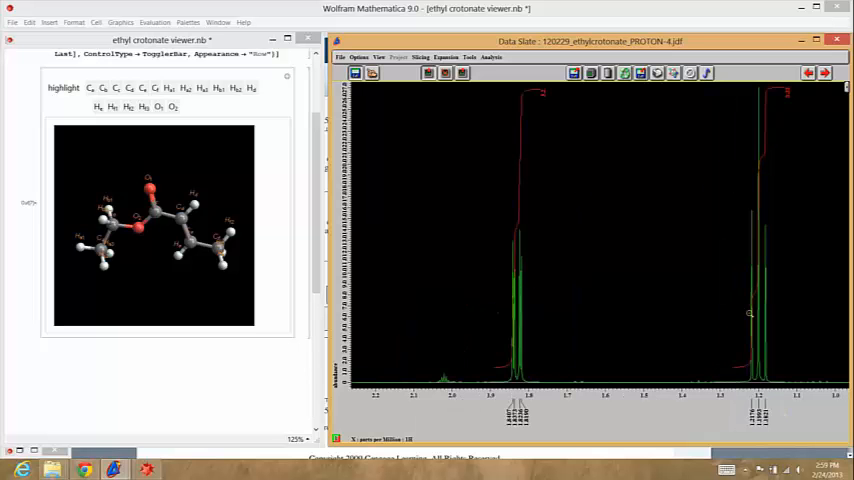
Toggle the H buttons so both terminal methyl groups' hydrogens show green on the model
click(168, 88)
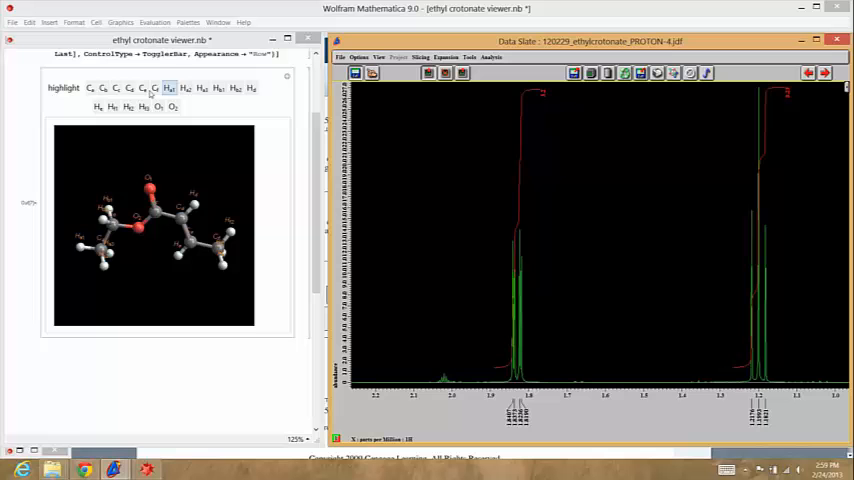
click(130, 88)
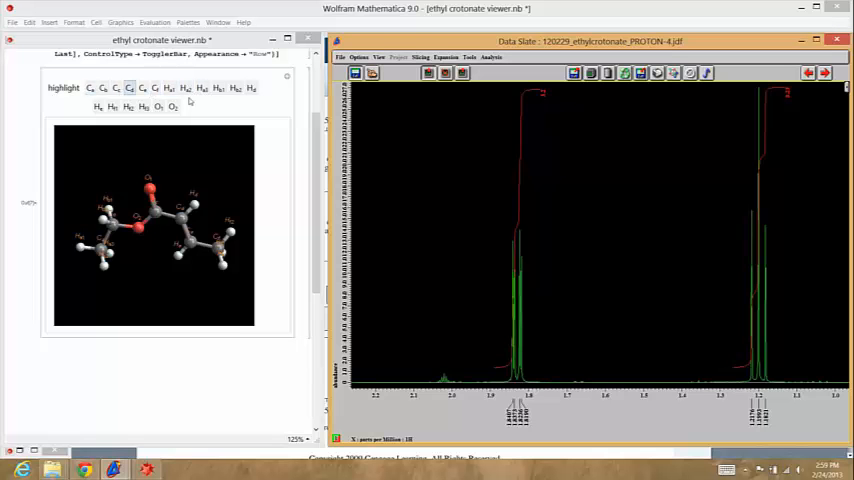
click(218, 88)
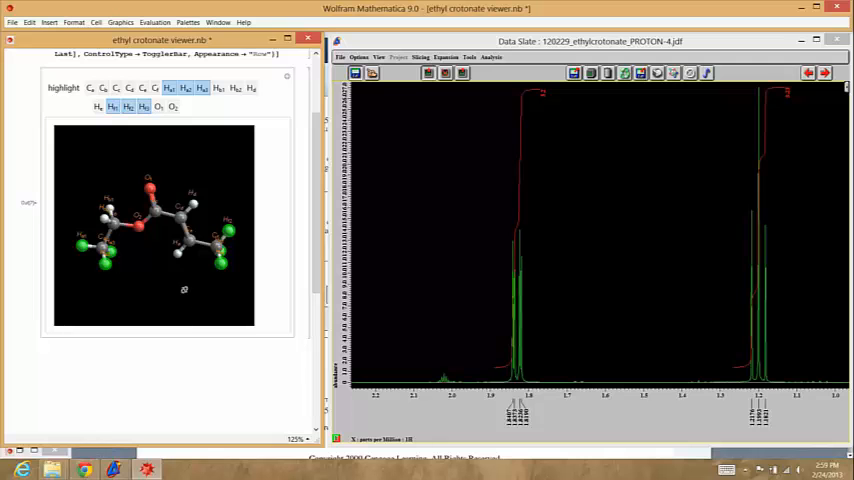
mouse_move(580, 314)
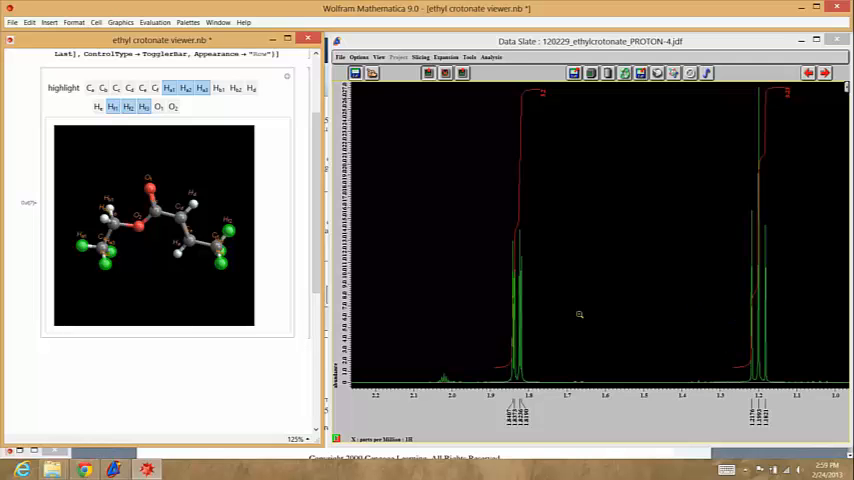
mouse_move(764, 296)
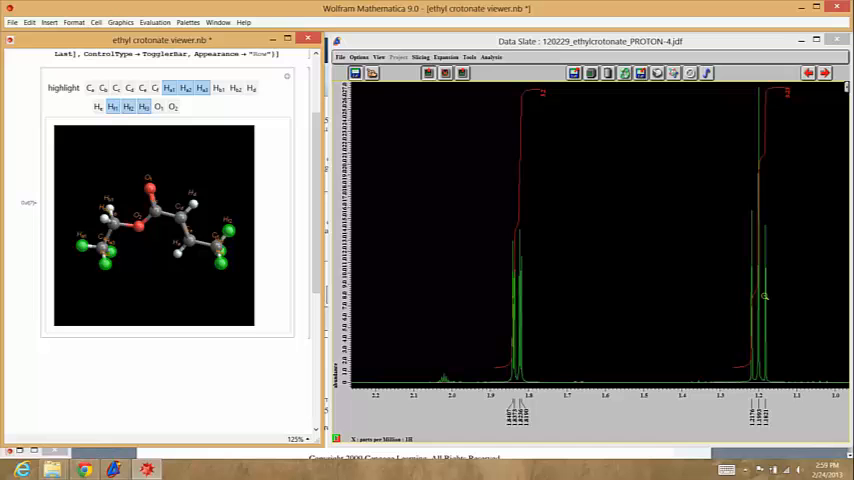
mouse_move(408, 284)
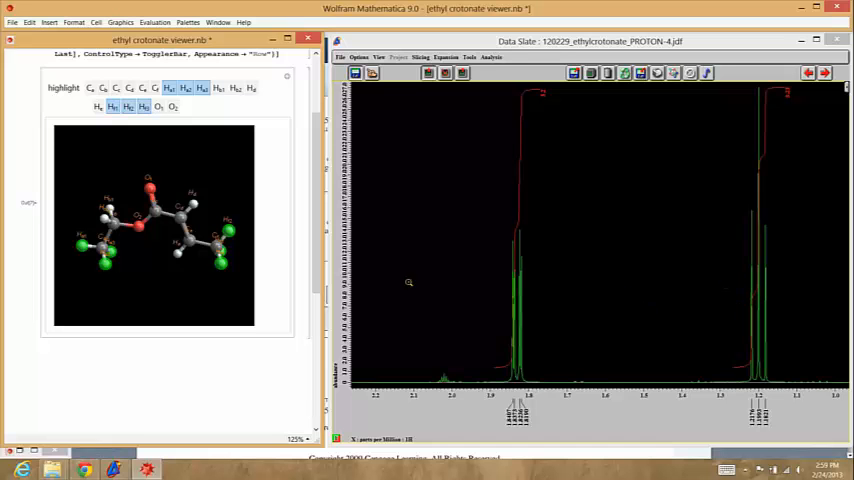
mouse_move(76, 256)
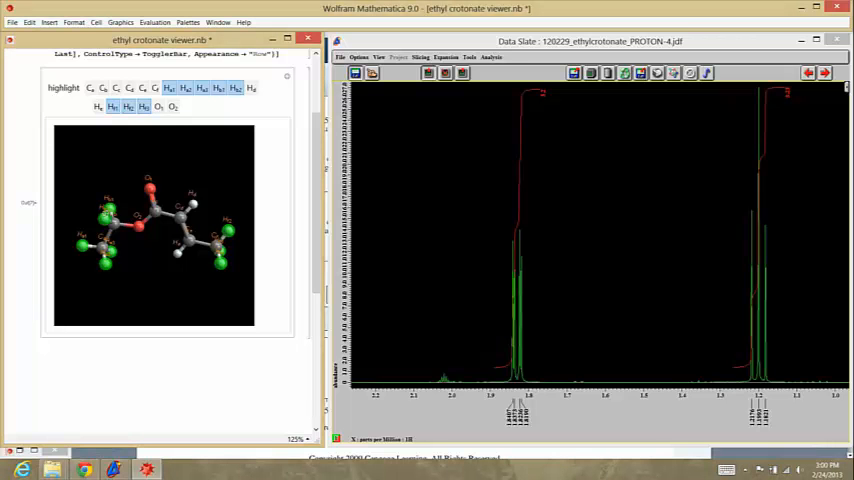
click(234, 88)
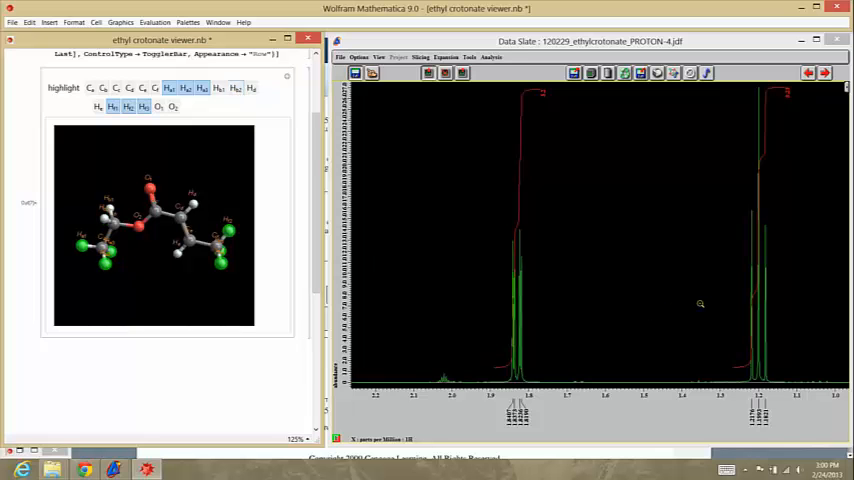
mouse_move(494, 328)
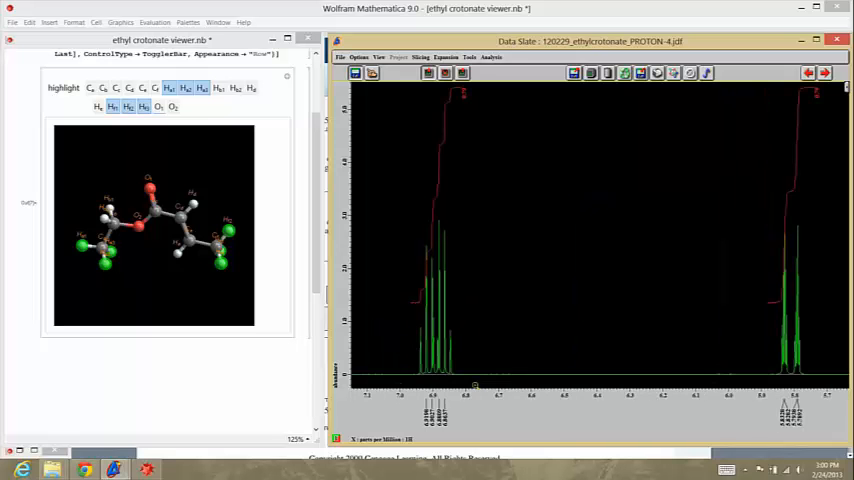
mouse_move(510, 136)
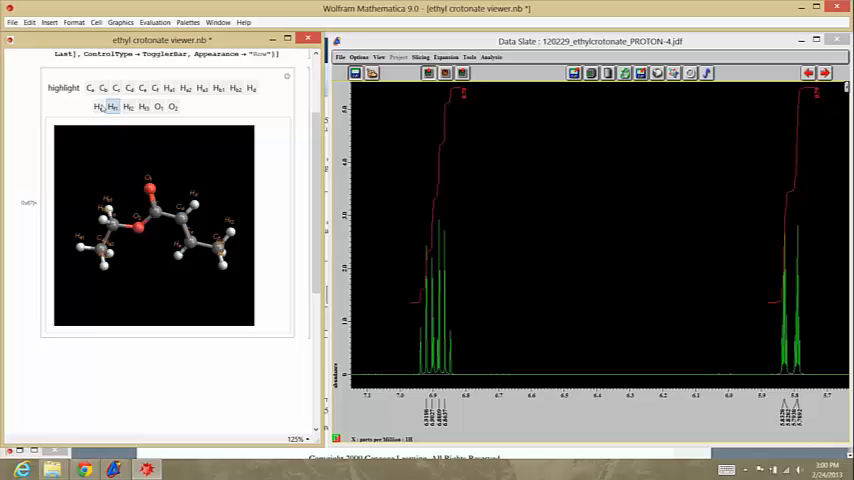
Toggle the H button that turns the two vinyl hydrogens on the double bond green
click(252, 88)
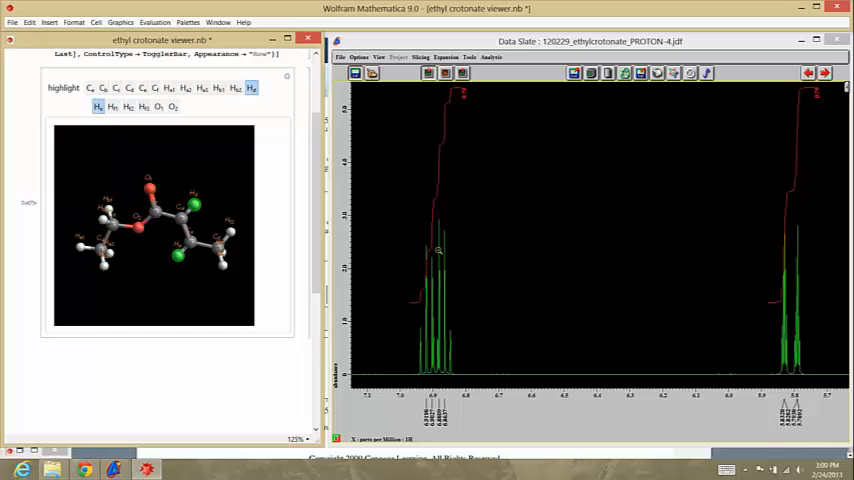
mouse_move(748, 244)
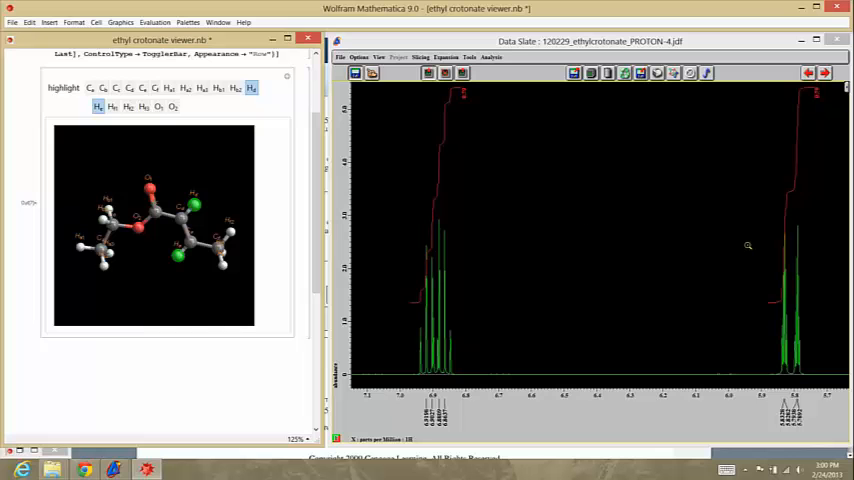
mouse_move(796, 298)
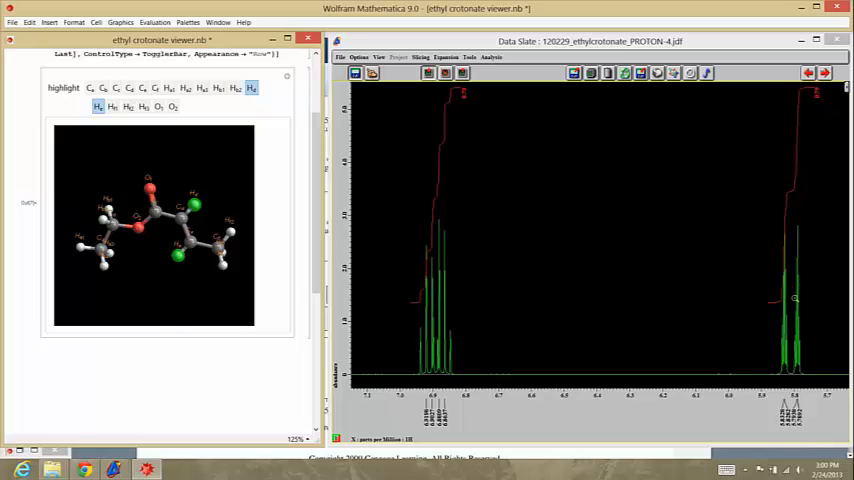
mouse_move(478, 328)
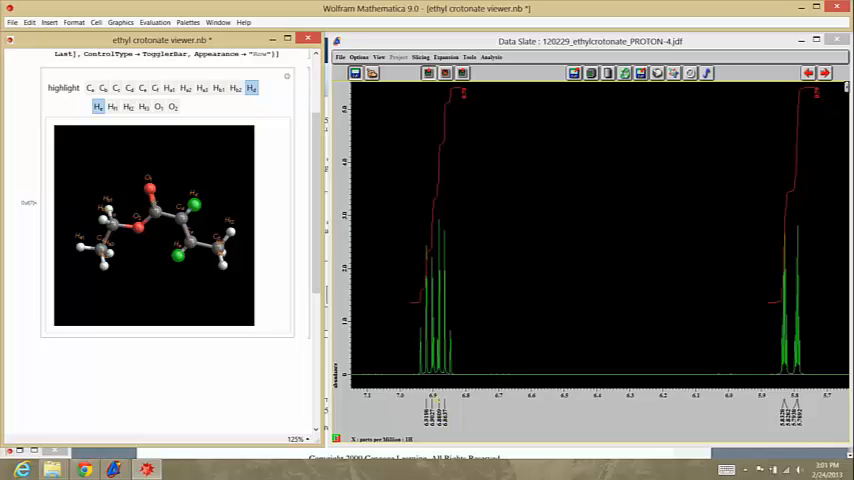
mouse_move(462, 362)
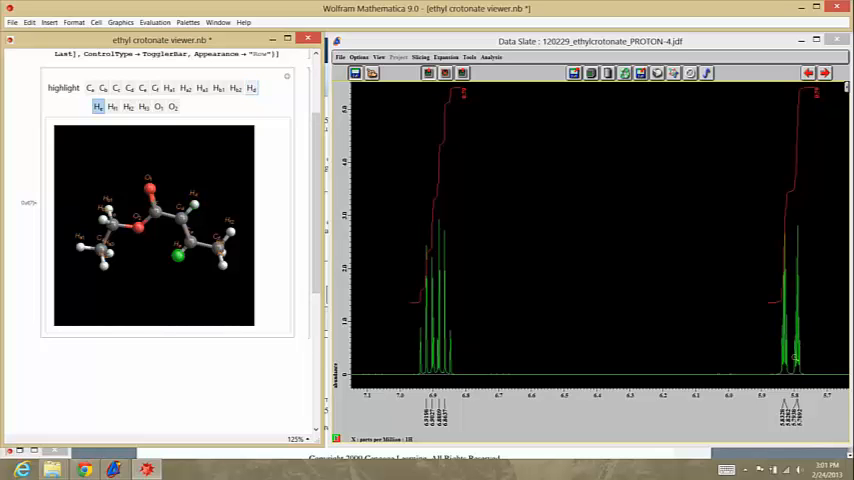
mouse_move(644, 310)
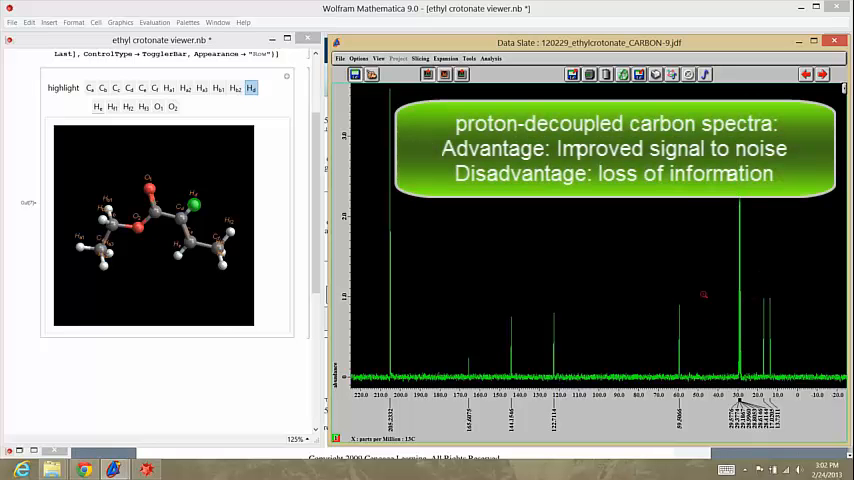
mouse_move(470, 280)
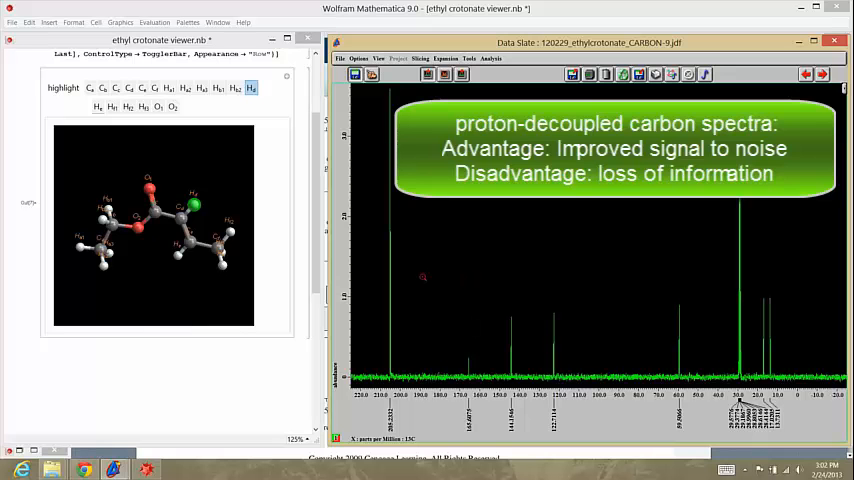
mouse_move(610, 294)
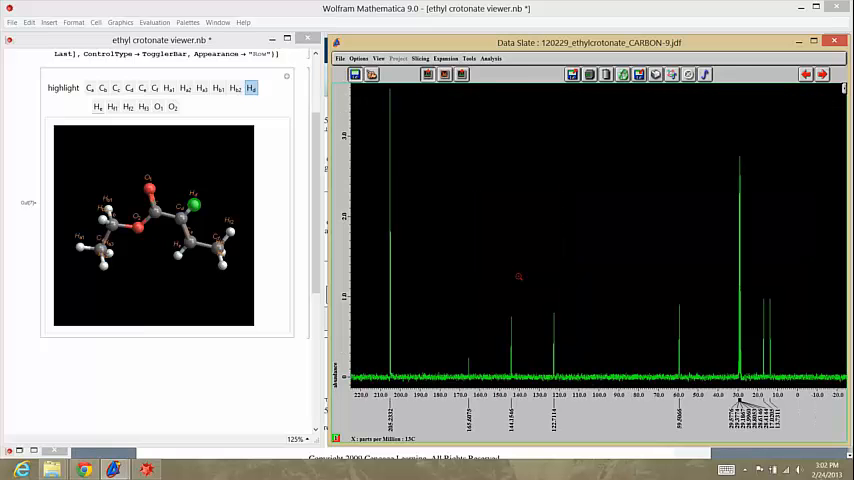
mouse_move(760, 332)
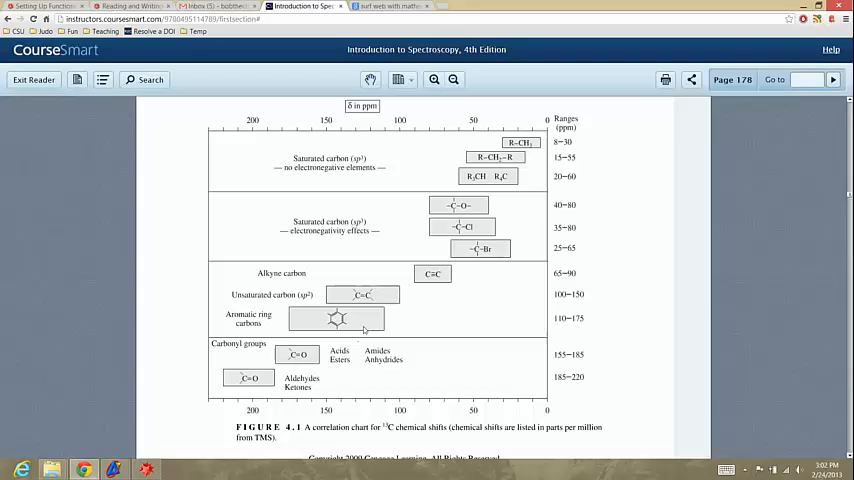
mouse_move(460, 244)
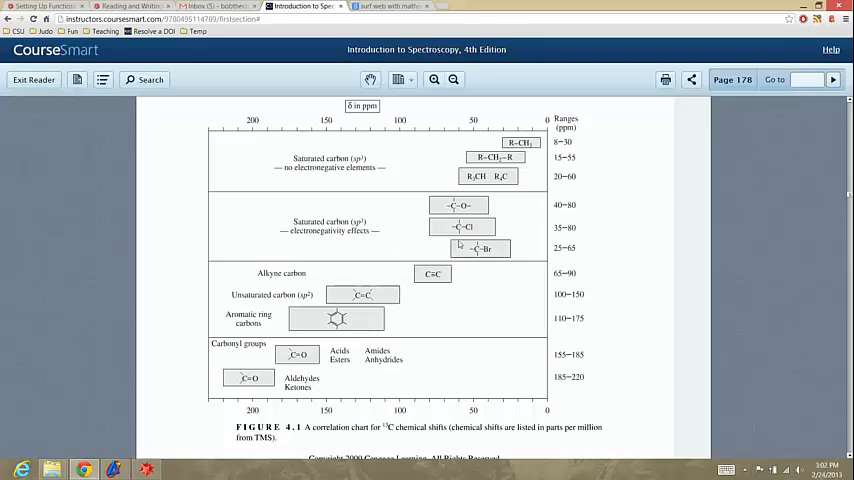
mouse_move(440, 164)
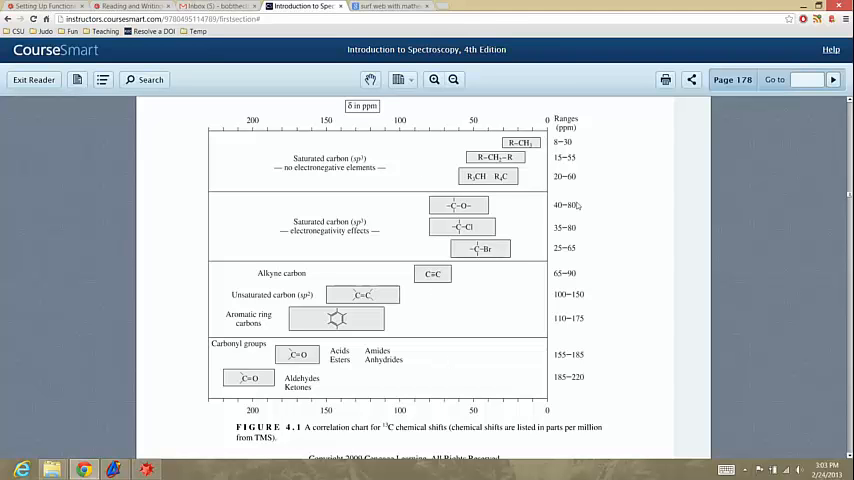
mouse_move(440, 170)
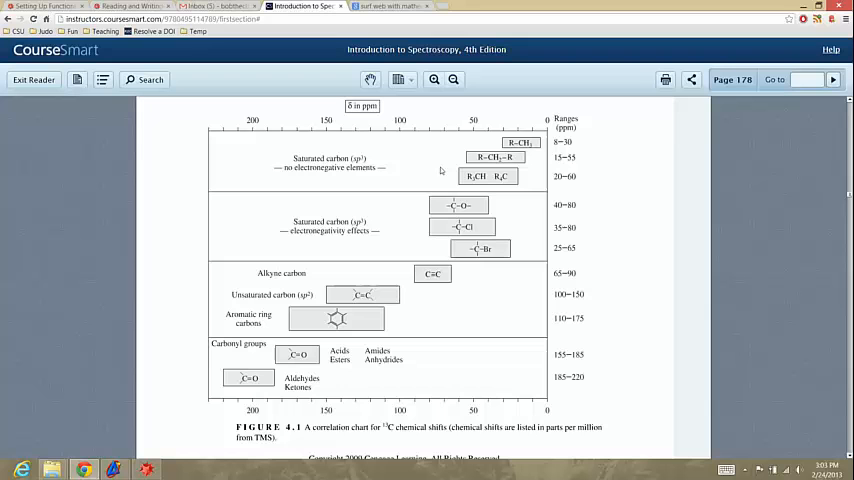
mouse_move(440, 170)
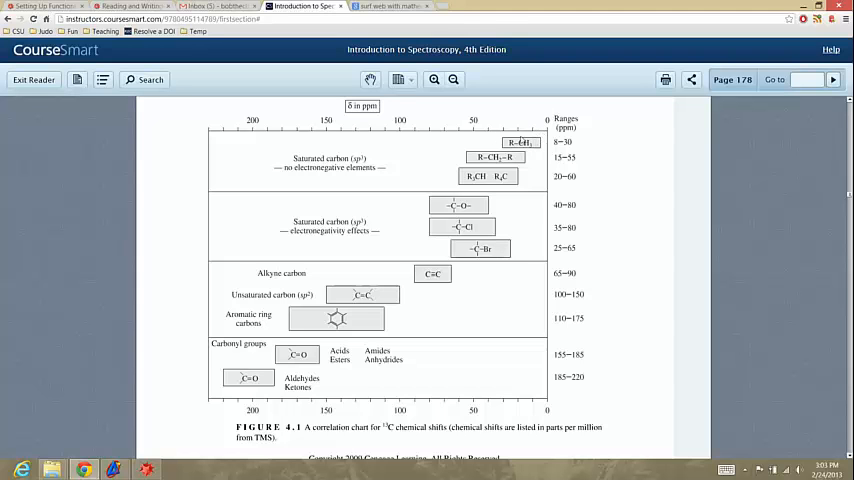
mouse_move(508, 120)
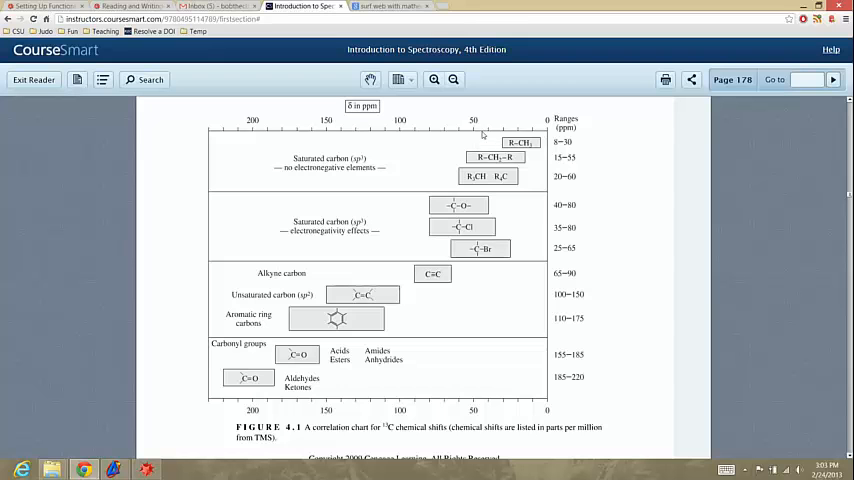
mouse_move(432, 132)
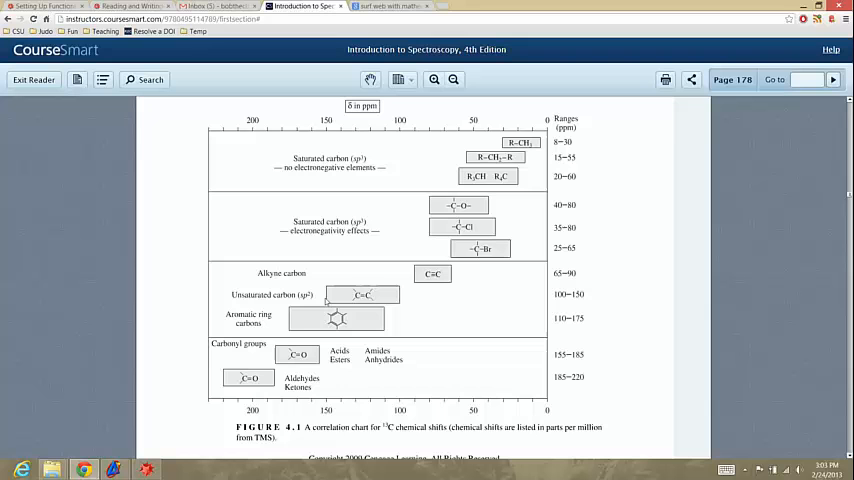
mouse_move(342, 324)
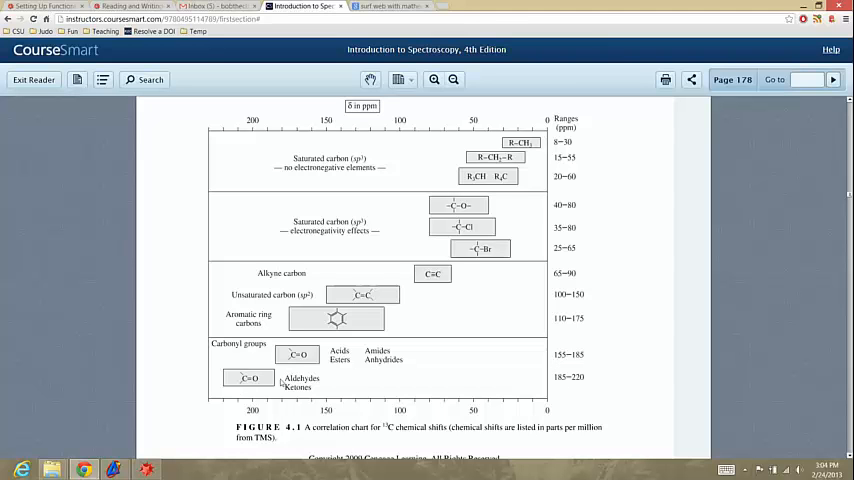
mouse_move(488, 178)
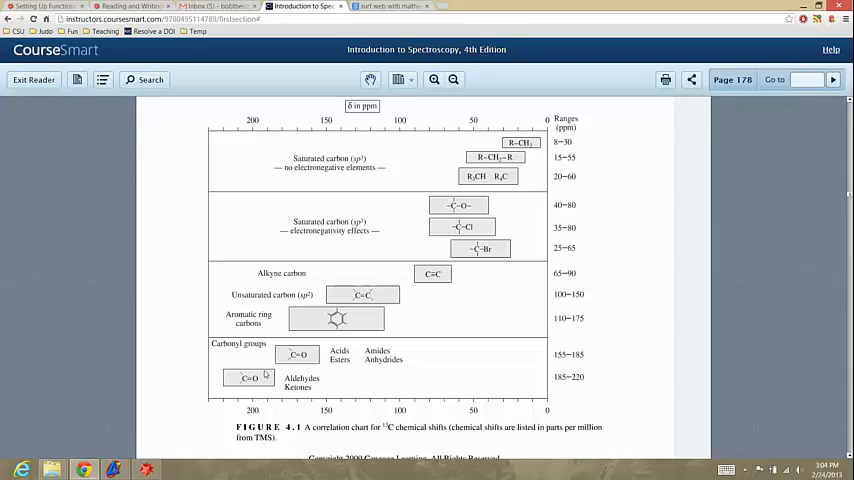
mouse_move(388, 262)
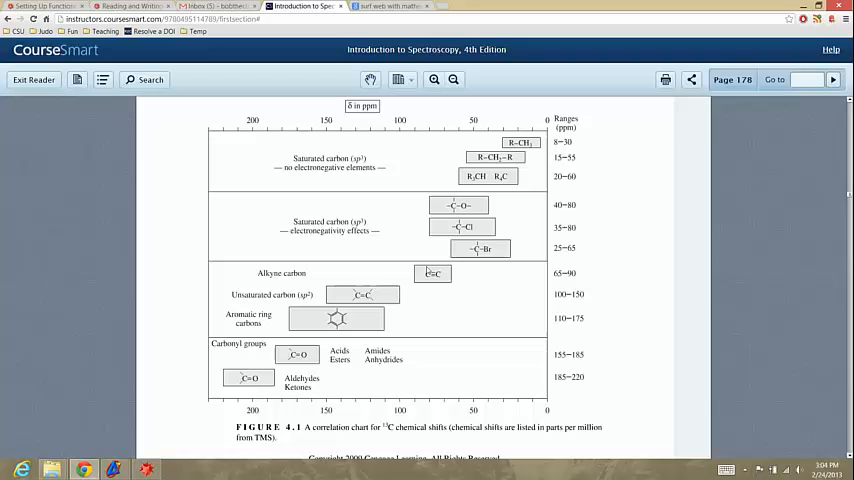
mouse_move(450, 172)
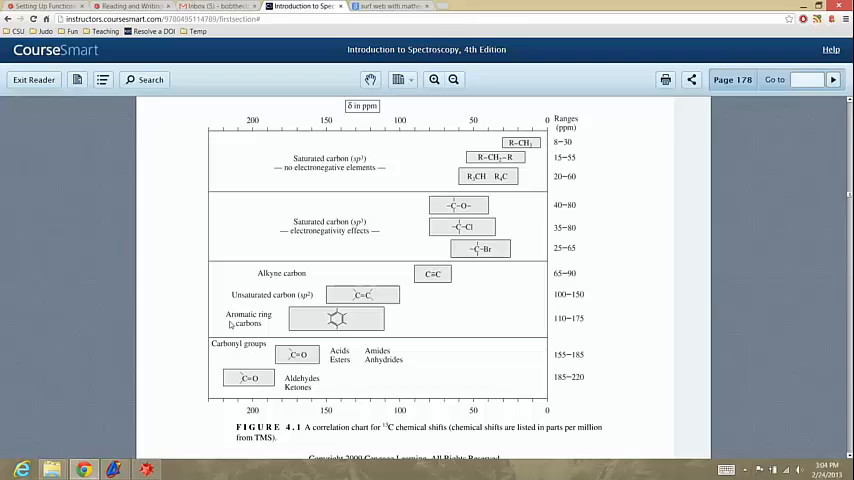
mouse_move(204, 356)
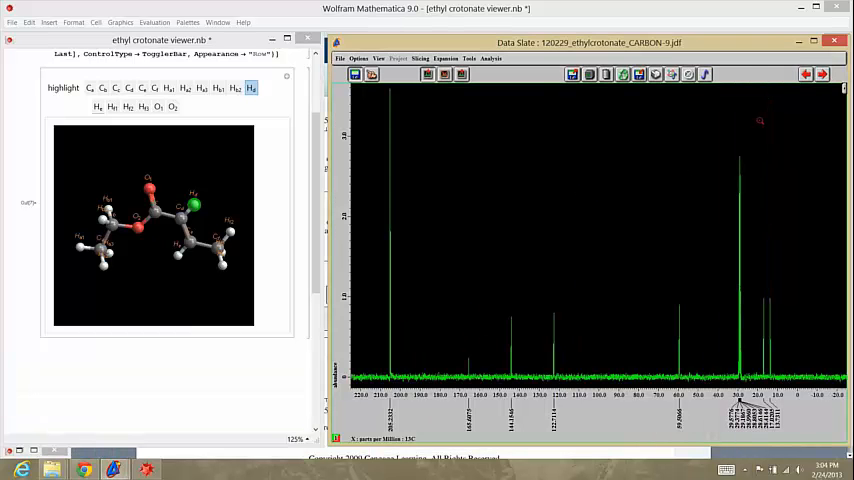
mouse_move(682, 152)
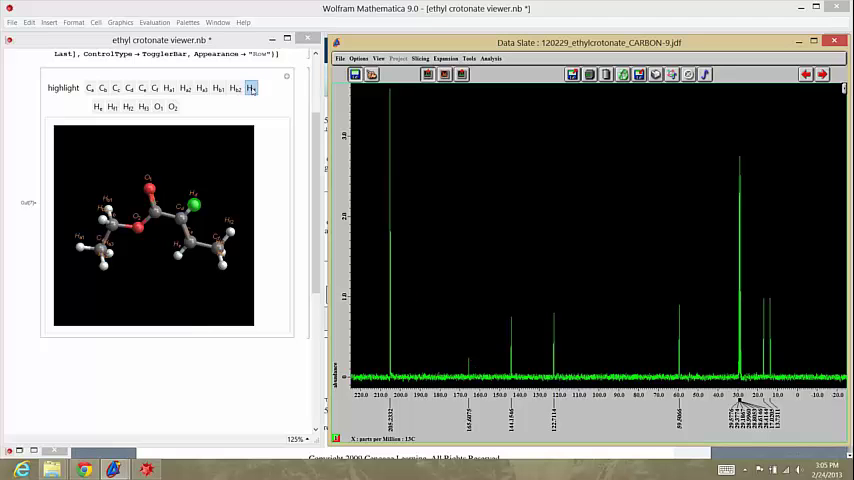
Mark the terminal ethyl carbon and a second carbon, then zoom into a carbon-spectrum region
click(90, 88)
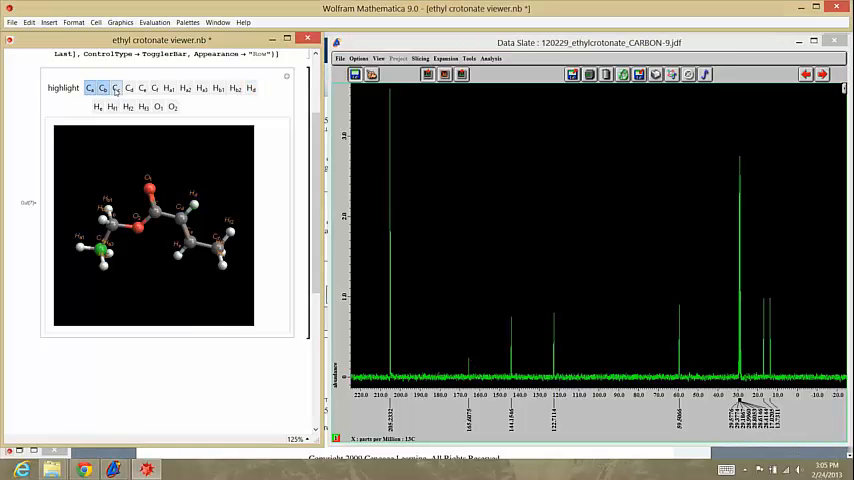
click(154, 88)
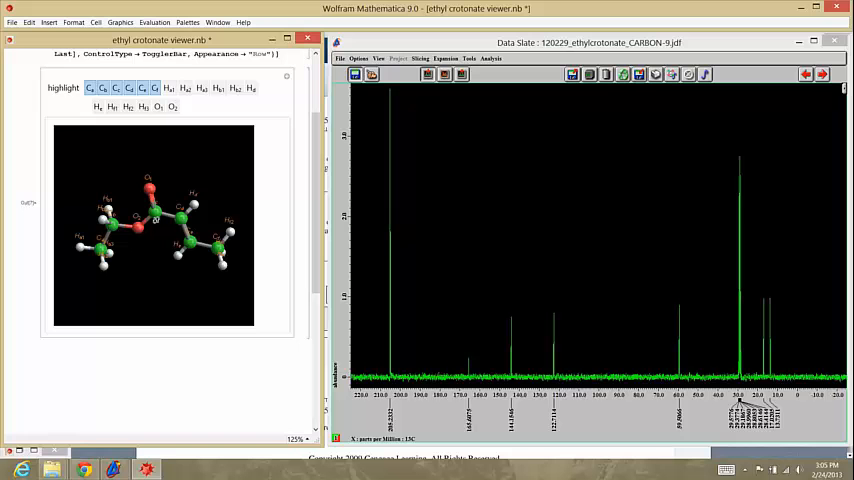
drag(744, 290, 776, 344)
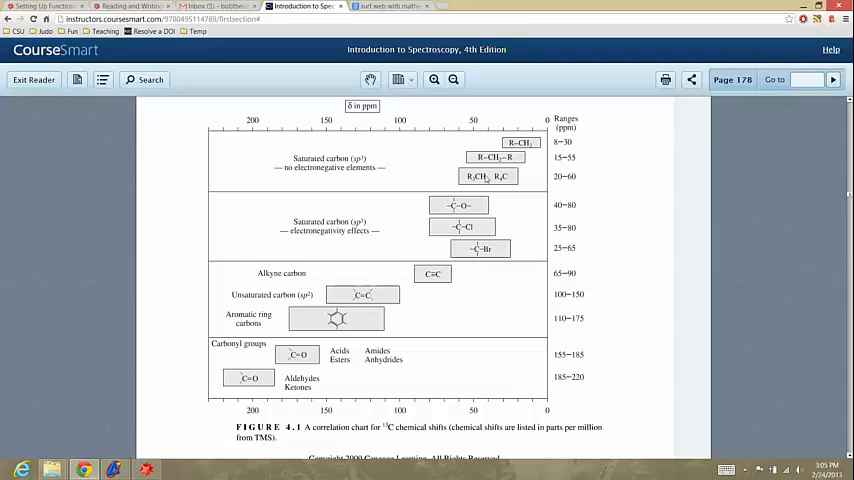
mouse_move(436, 186)
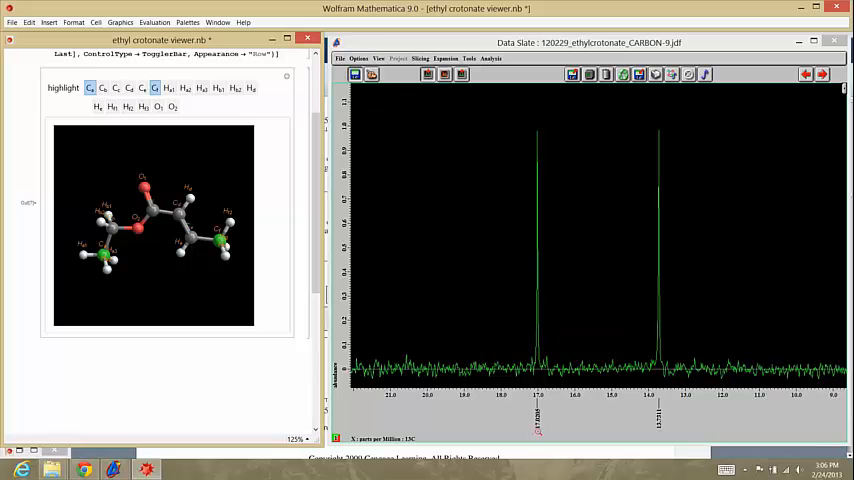
mouse_move(270, 234)
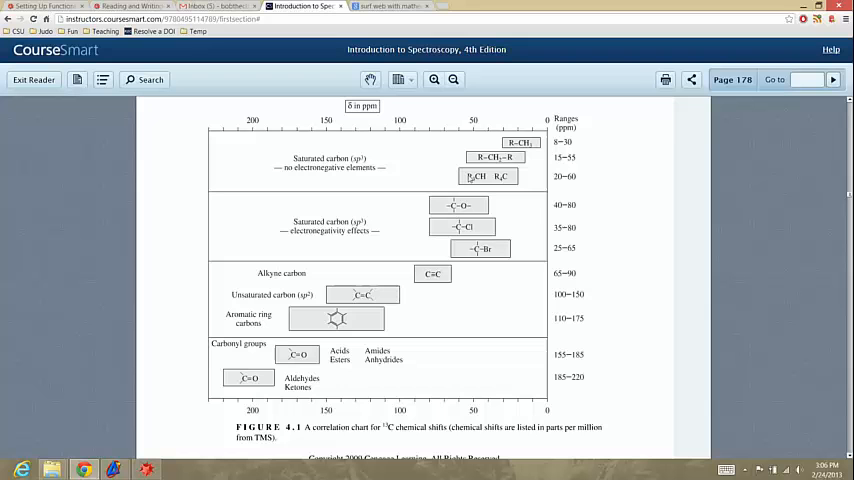
mouse_move(466, 276)
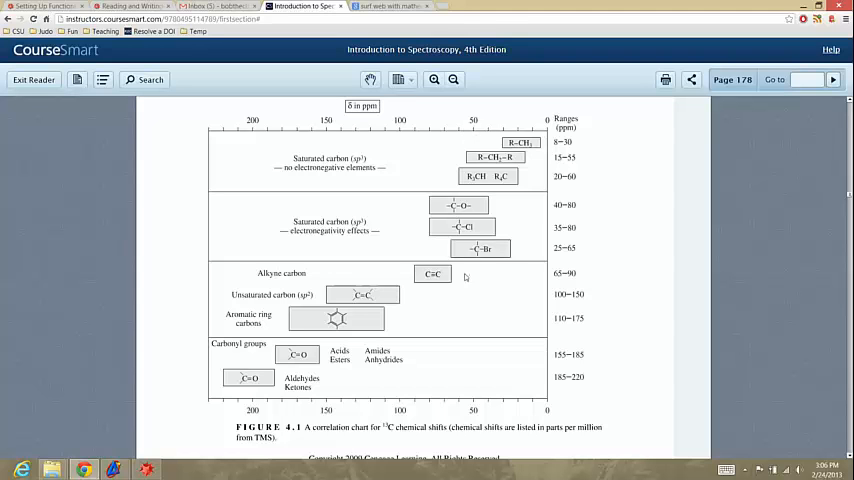
mouse_move(462, 220)
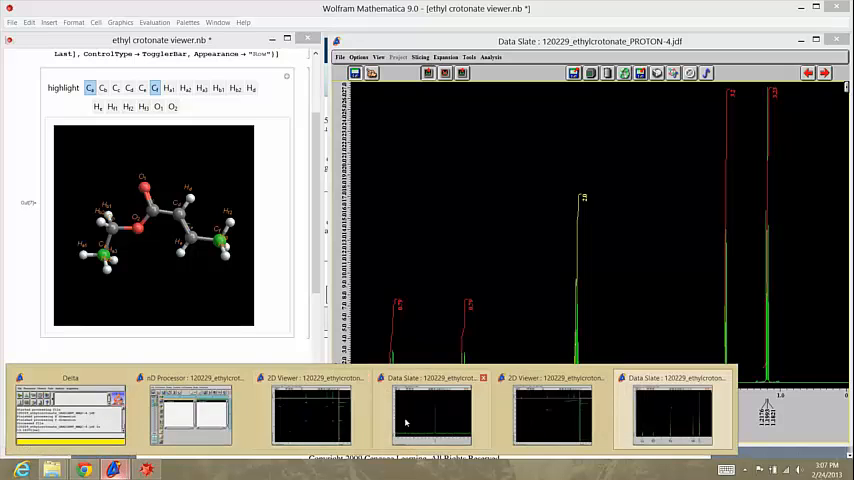
Bring the carbon spectrum window forward and toggle carbon C1 on the model
click(672, 412)
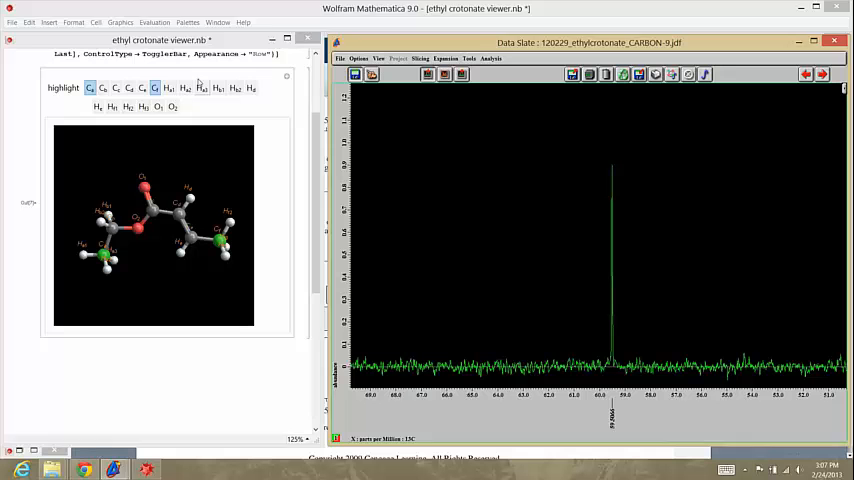
click(104, 88)
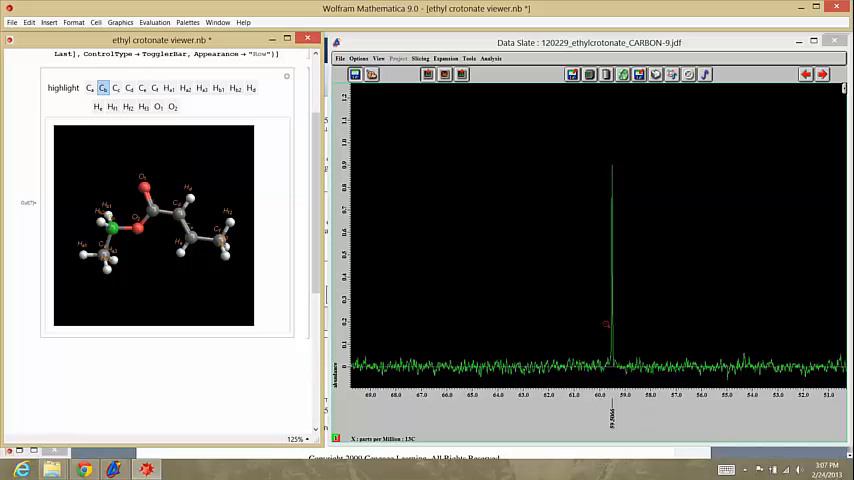
mouse_move(616, 428)
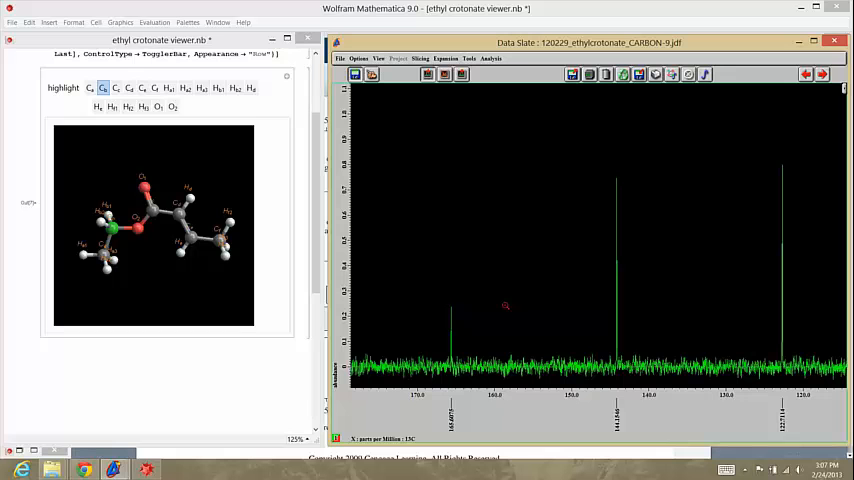
mouse_move(744, 272)
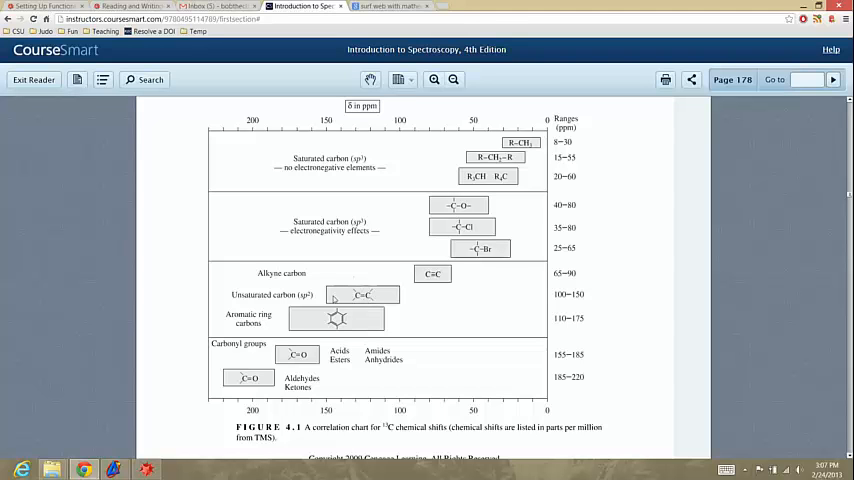
mouse_move(376, 296)
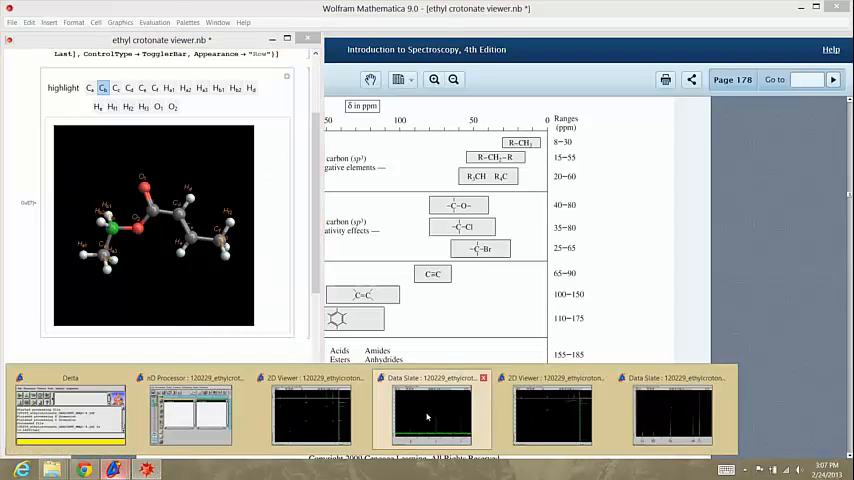
Untoggle C1, mark both double-bond carbons, then leave only one alkene carbon highlighted
click(430, 410)
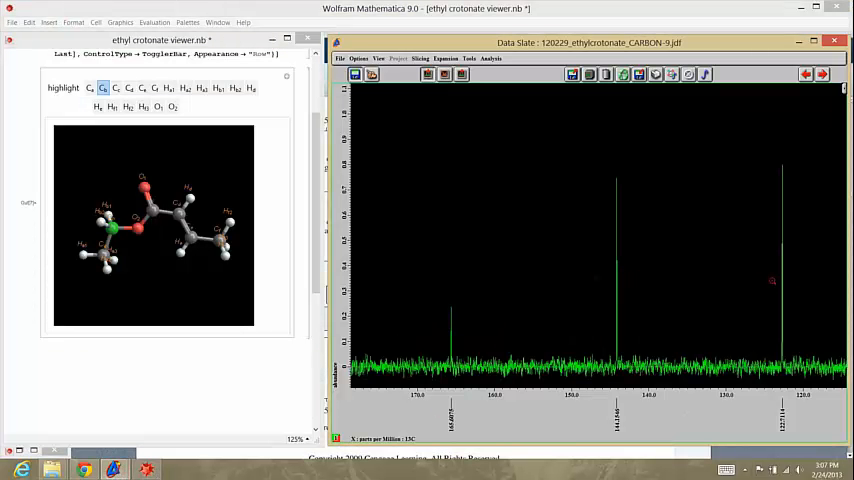
click(112, 108)
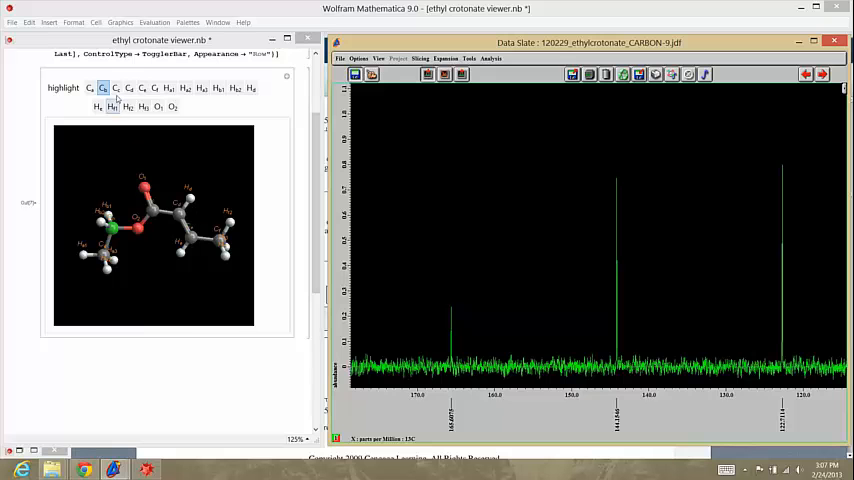
click(128, 88)
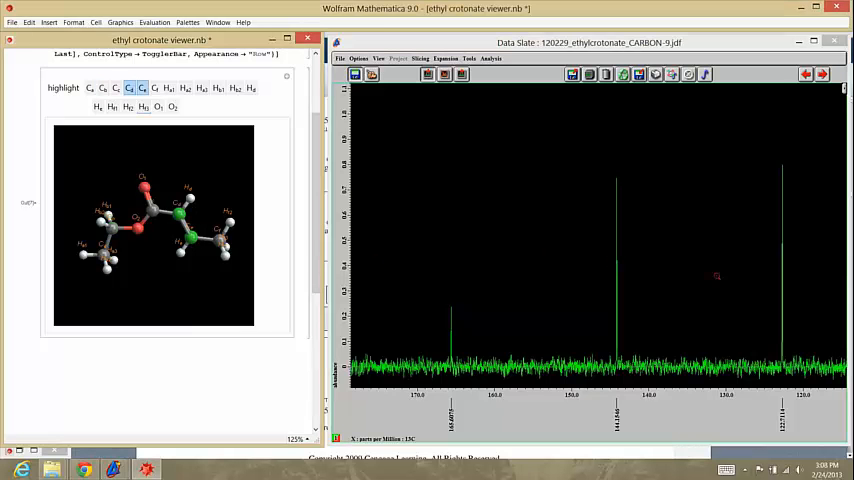
mouse_move(744, 276)
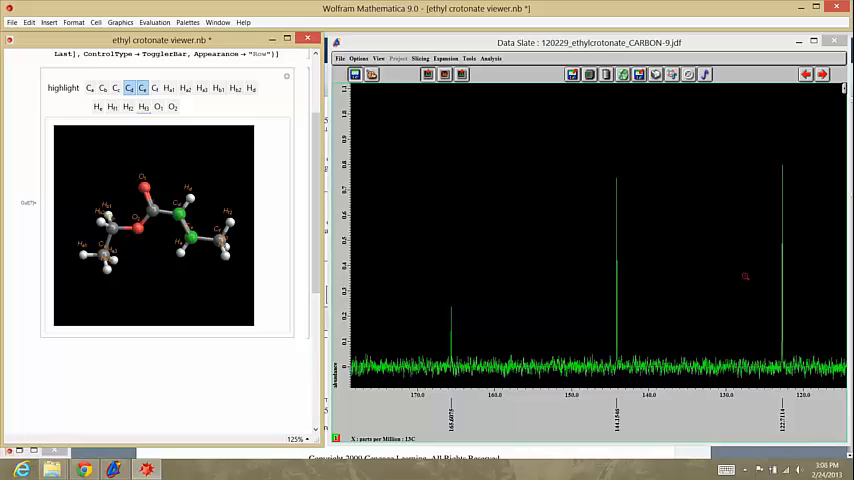
mouse_move(686, 240)
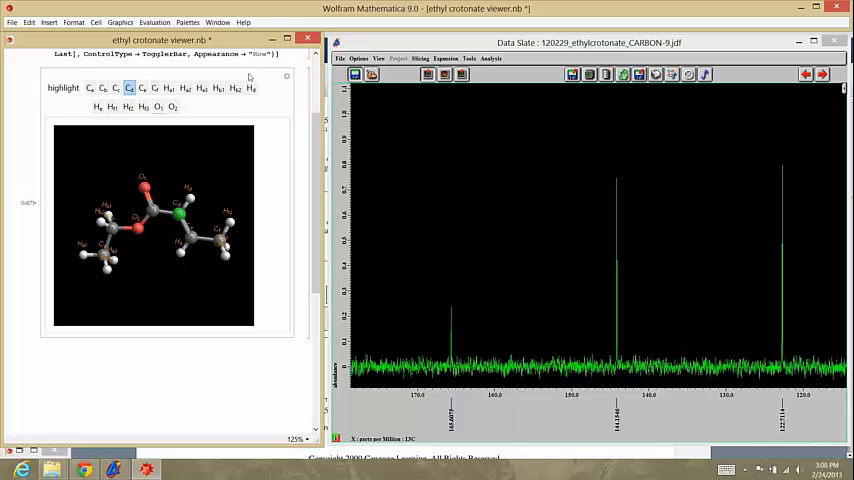
click(142, 88)
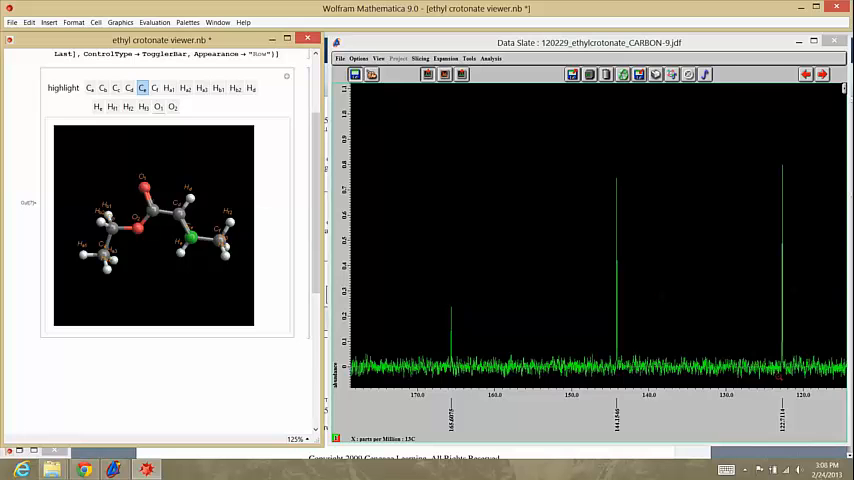
click(144, 88)
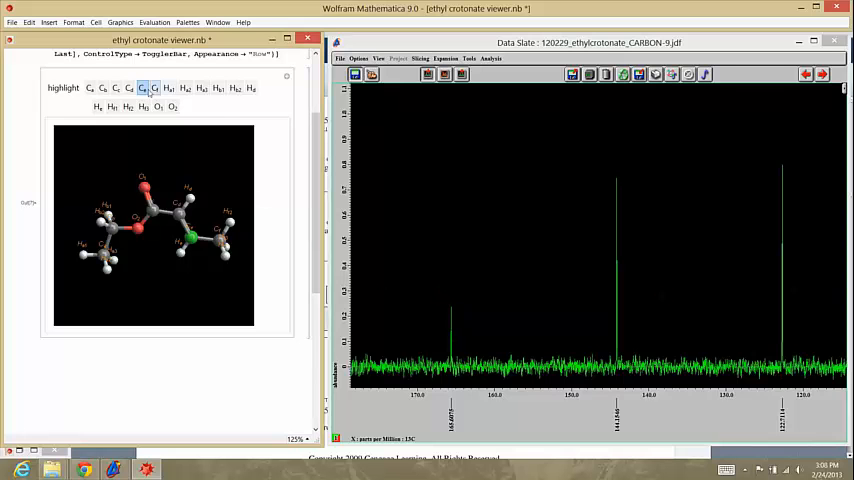
Toggle the carbonyl carbon so it alone is marked on the ethyl crotonate model
click(116, 88)
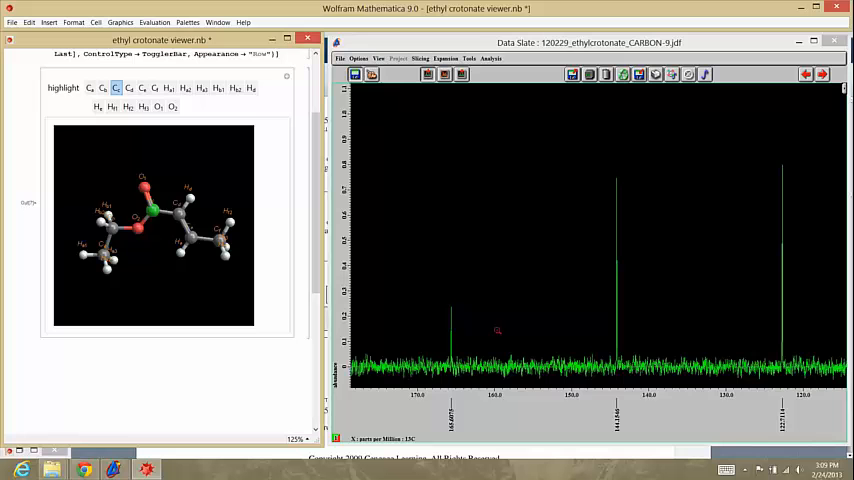
mouse_move(428, 272)
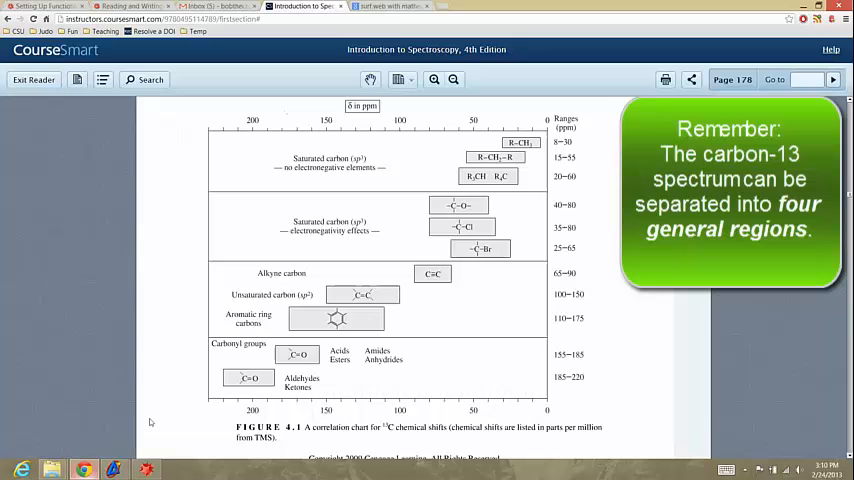
mouse_move(420, 154)
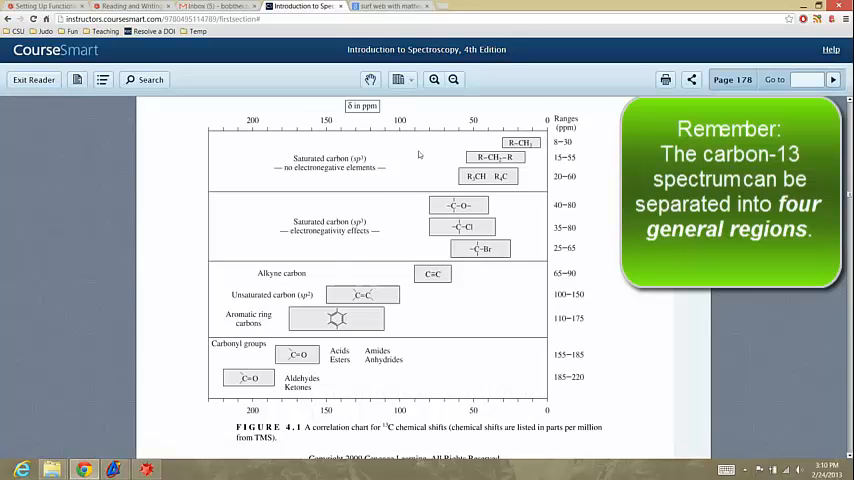